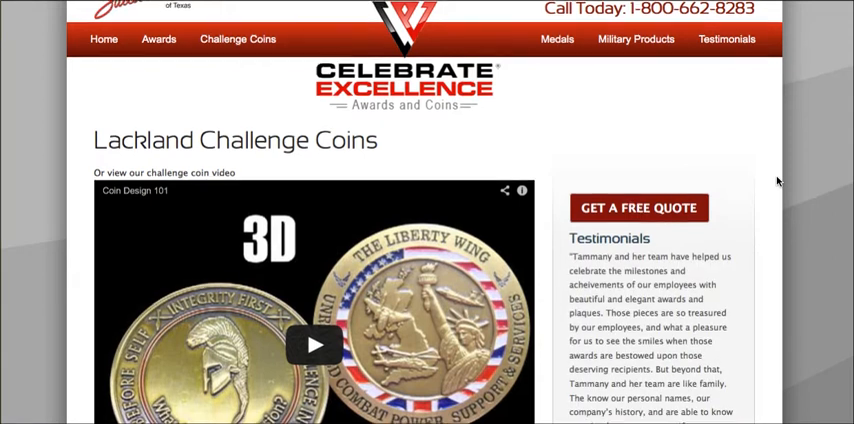
Scroll the Pages list to locate the Lackland Challenge Coins entry by Tammany Owner.
scroll(down, 3)
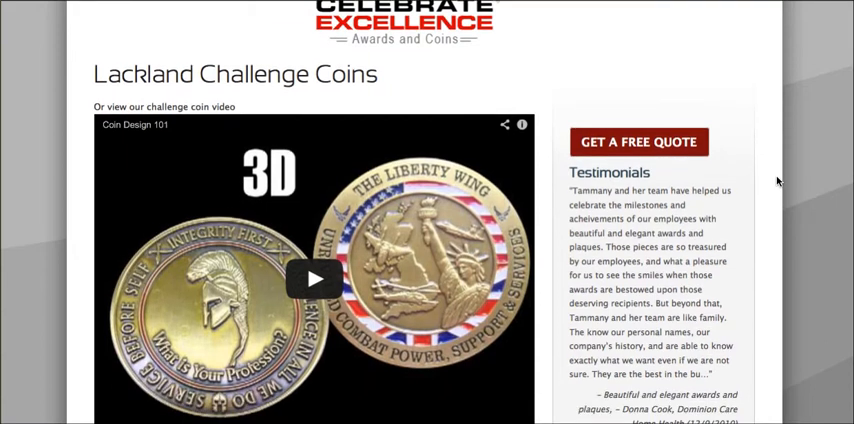
scroll(down, 3)
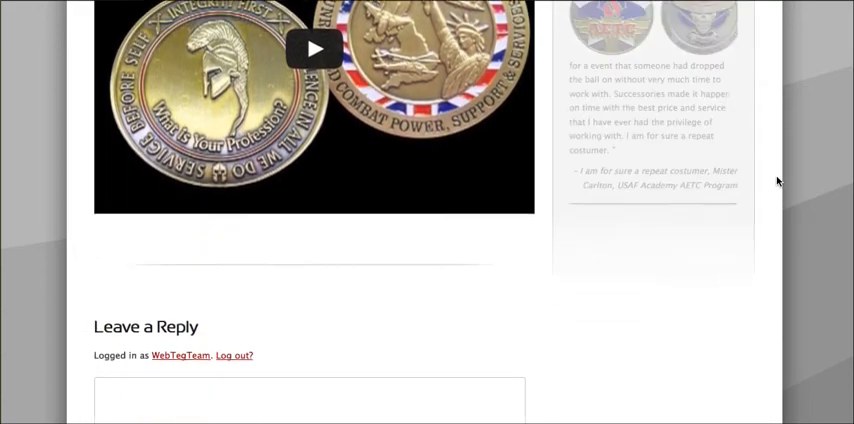
scroll(down, 3)
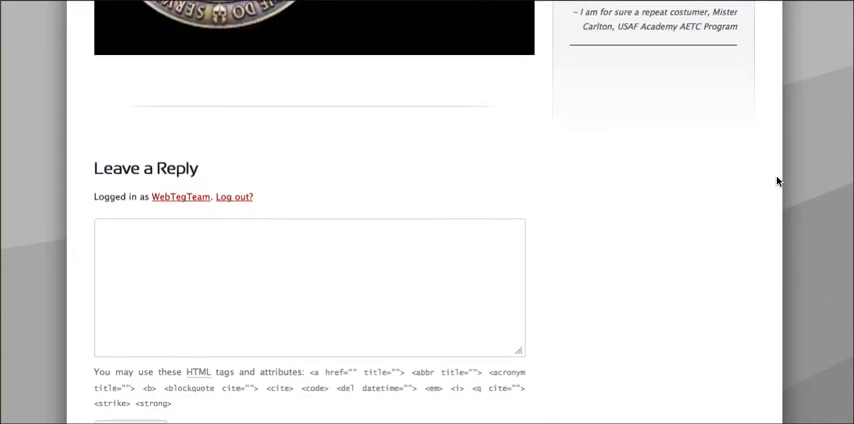
scroll(down, 3)
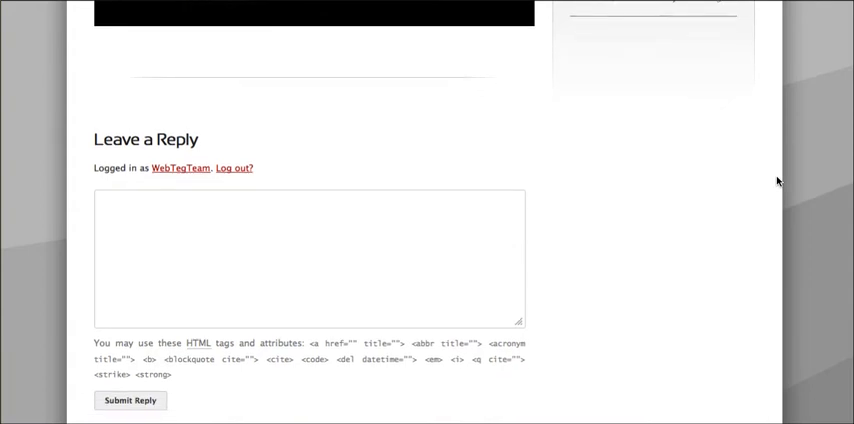
scroll(down, 3)
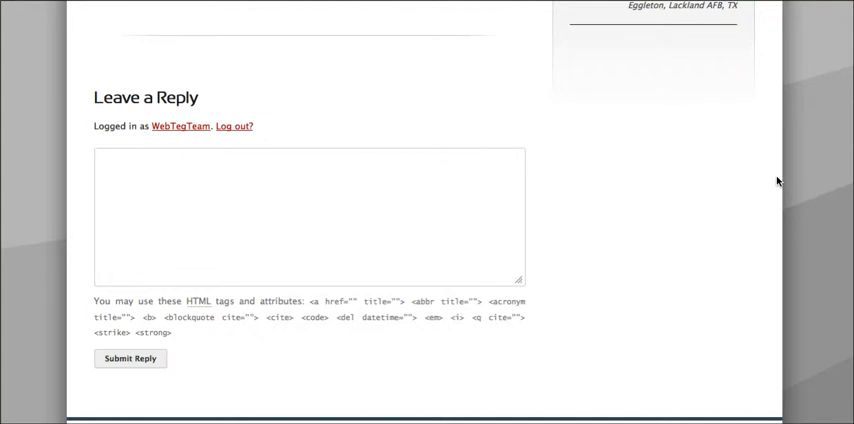
scroll(down, 3)
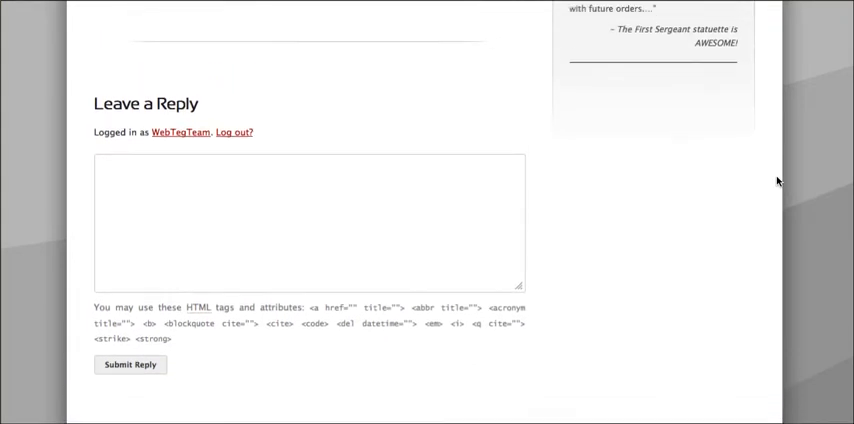
scroll(up, 3)
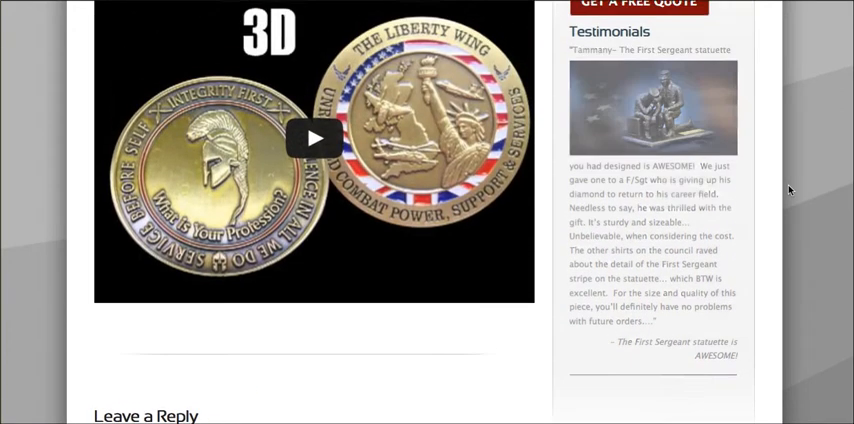
scroll(up, 3)
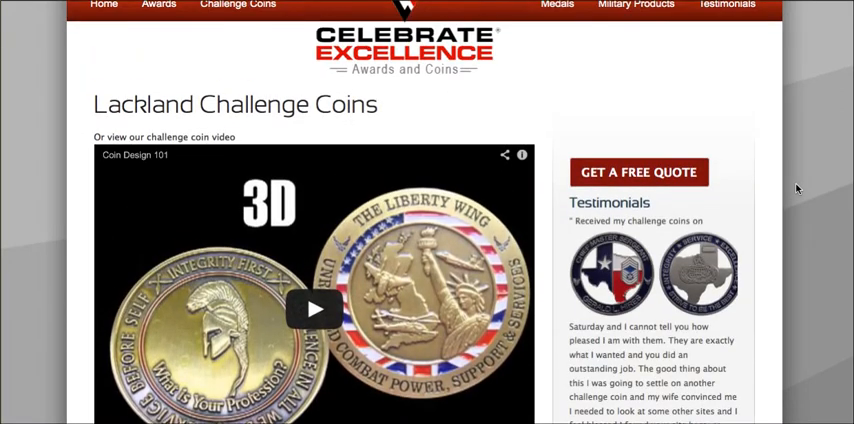
scroll(down, 3)
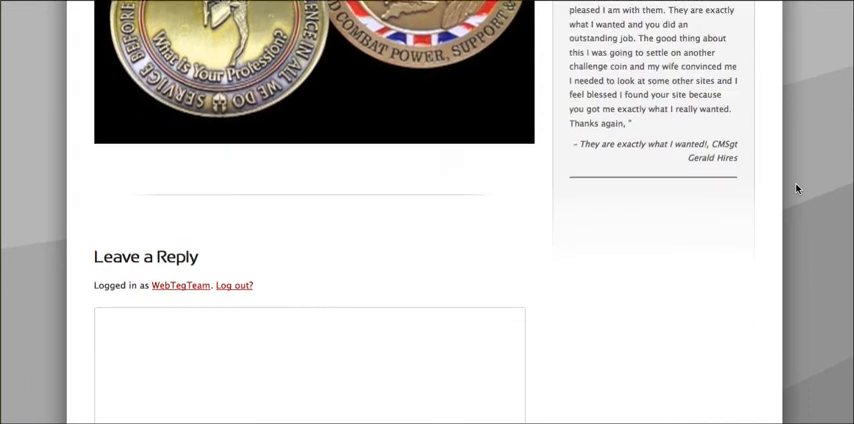
scroll(down, 3)
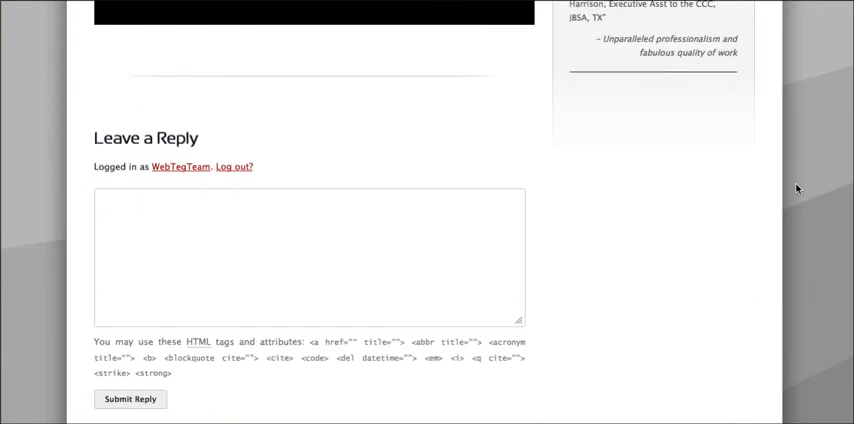
mouse_move(694, 48)
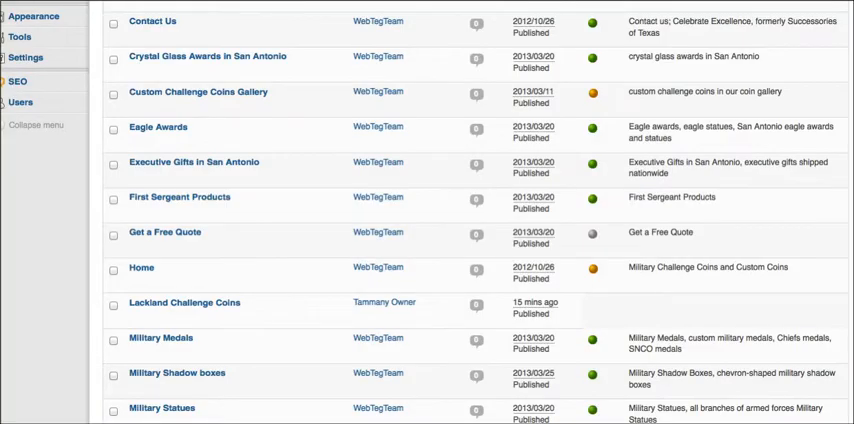
scroll(down, 3)
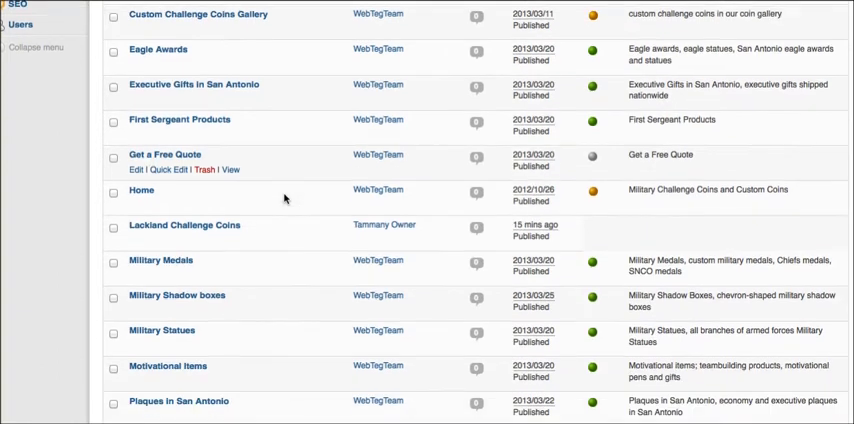
scroll(down, 3)
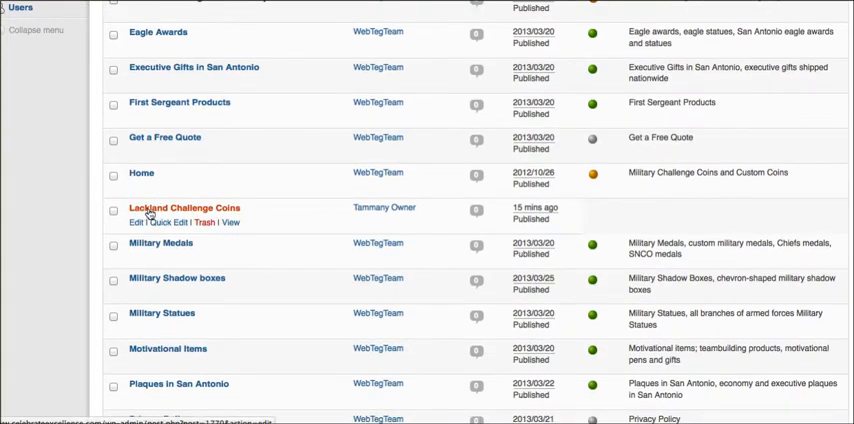
mouse_move(164, 224)
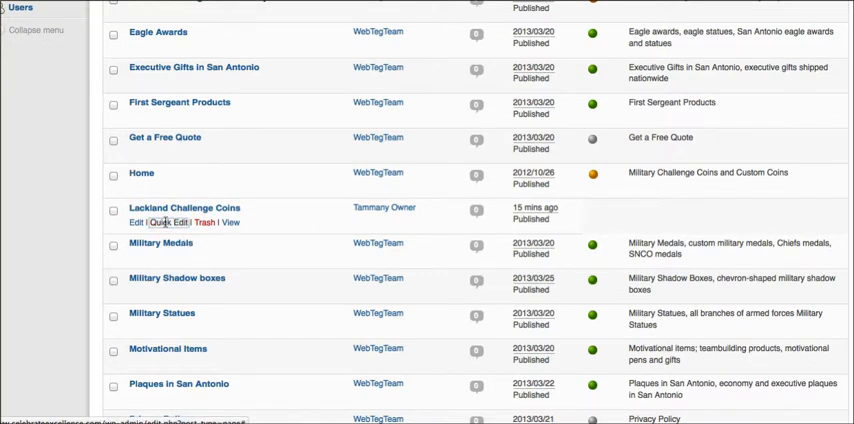
Quick Edit Lackland Challenge Coins, untick Allow Comments and update the page.
click(168, 222)
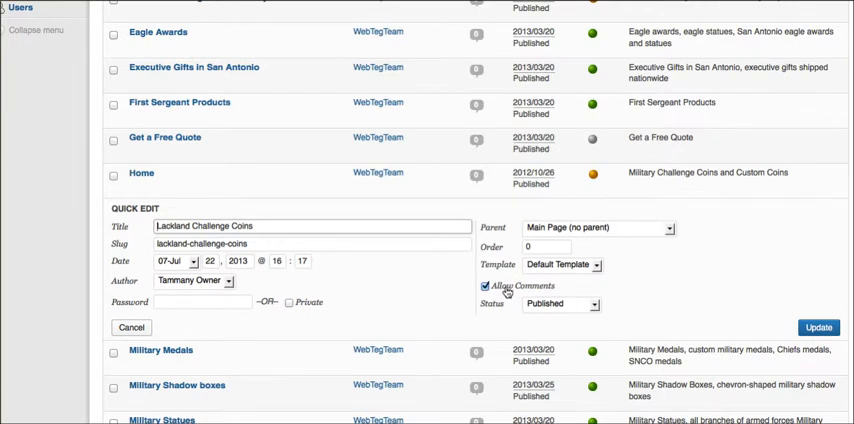
click(484, 286)
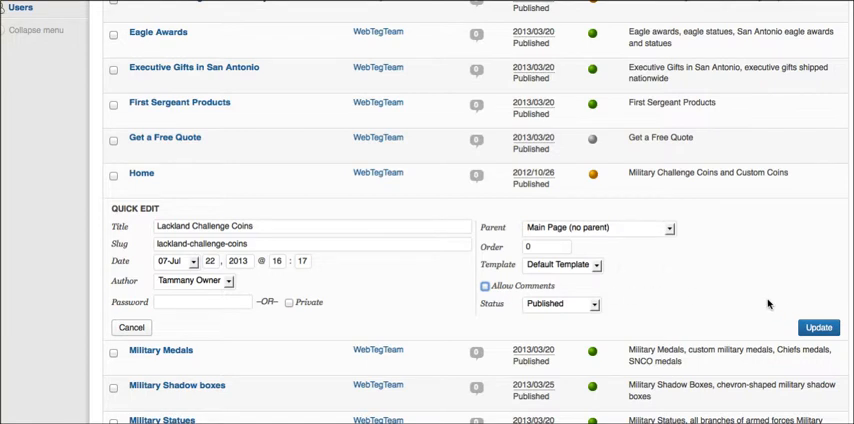
click(818, 328)
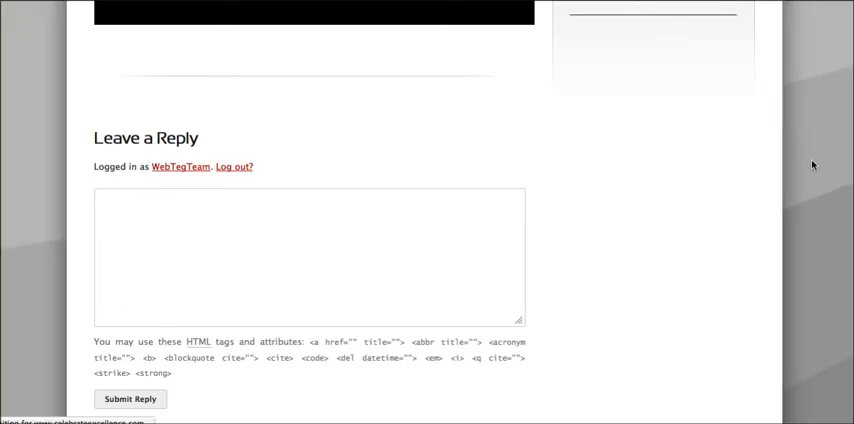
Scroll the Lackland Challenge Coins page to confirm it ends at the footer with no comment form.
scroll(down, 3)
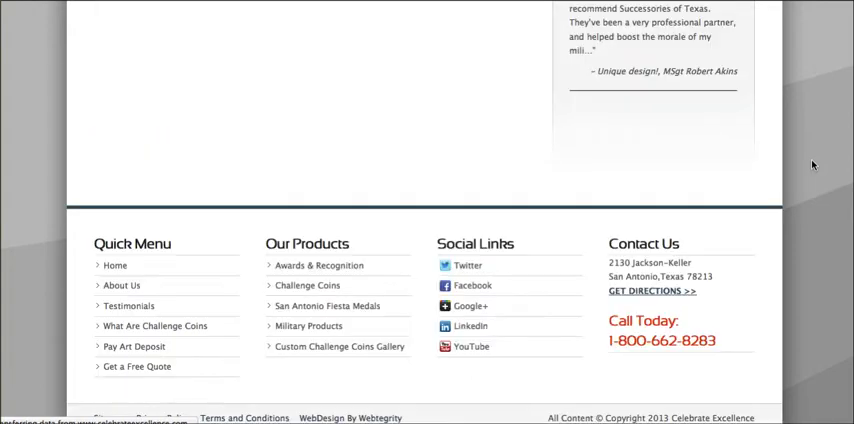
scroll(up, 3)
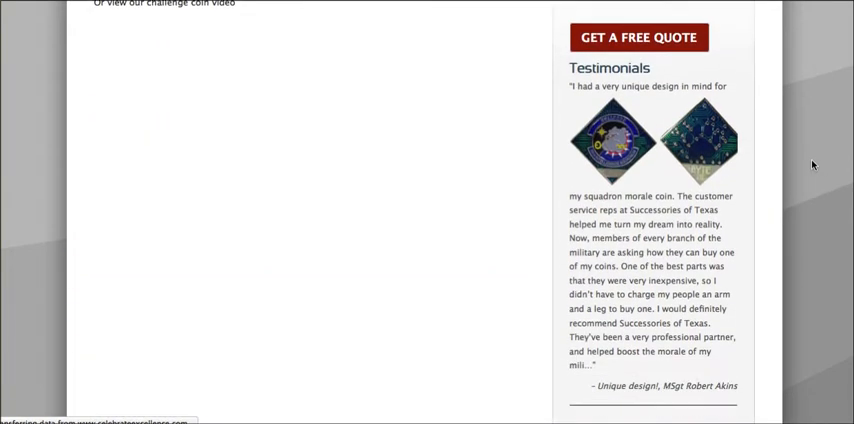
scroll(down, 3)
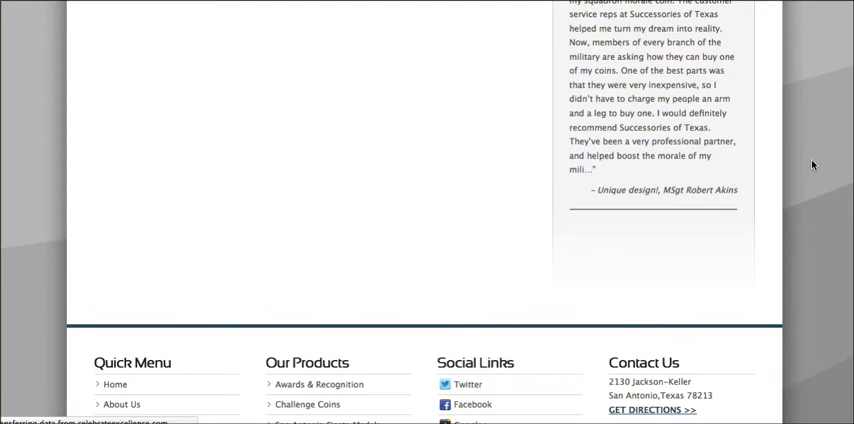
scroll(down, 3)
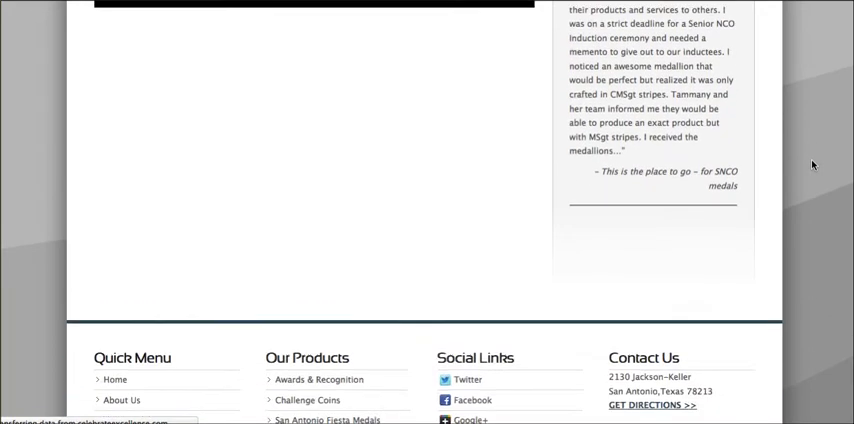
scroll(up, 3)
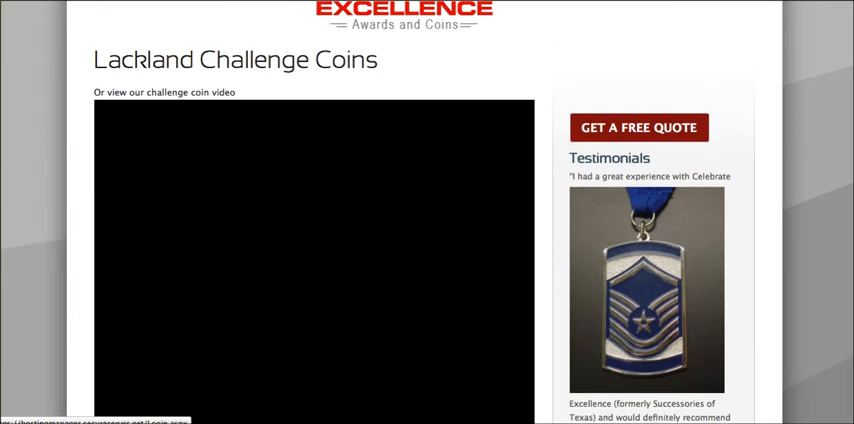